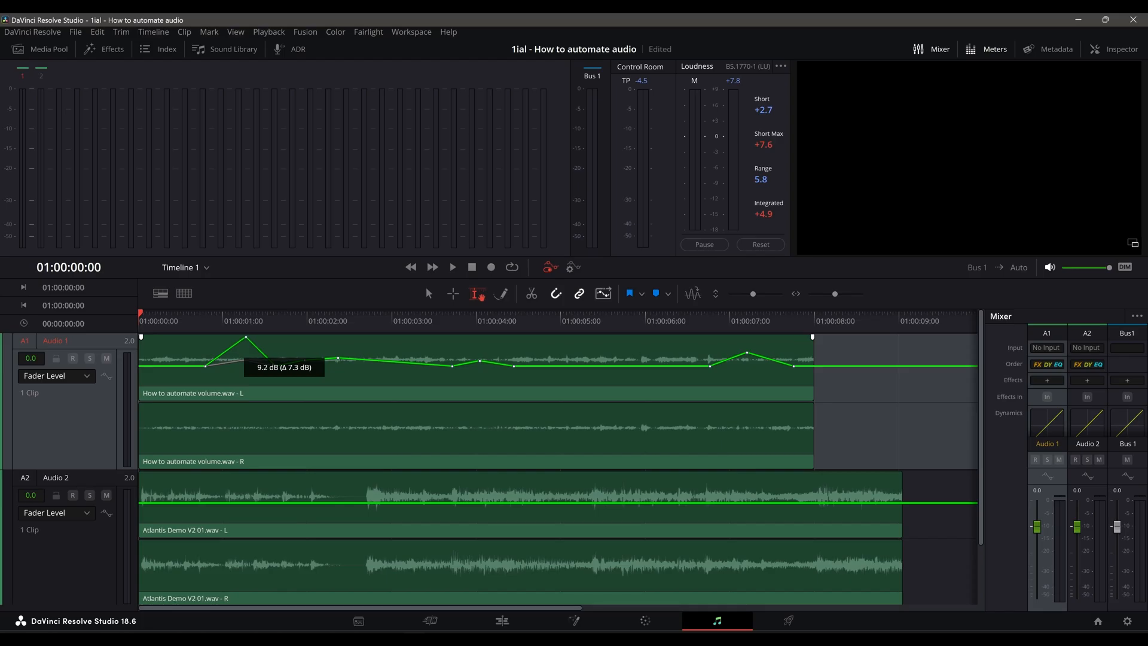
Raise the A1 clip's volume curve several dB, then toggle render audio normalization
drag(248, 337, 247, 362)
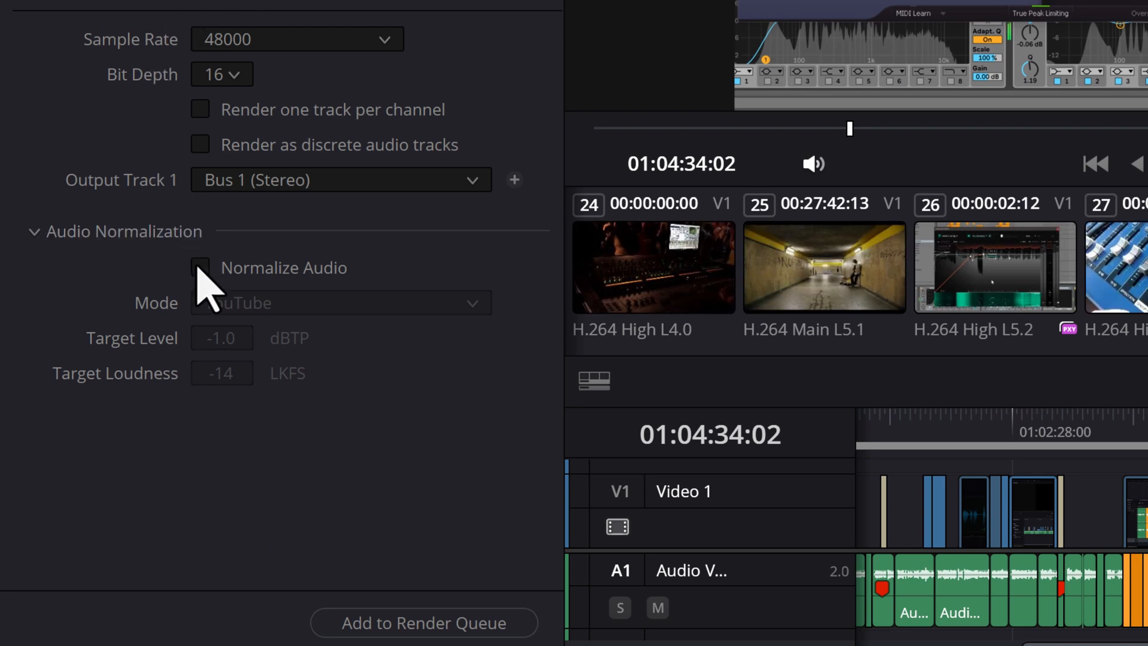
click(200, 266)
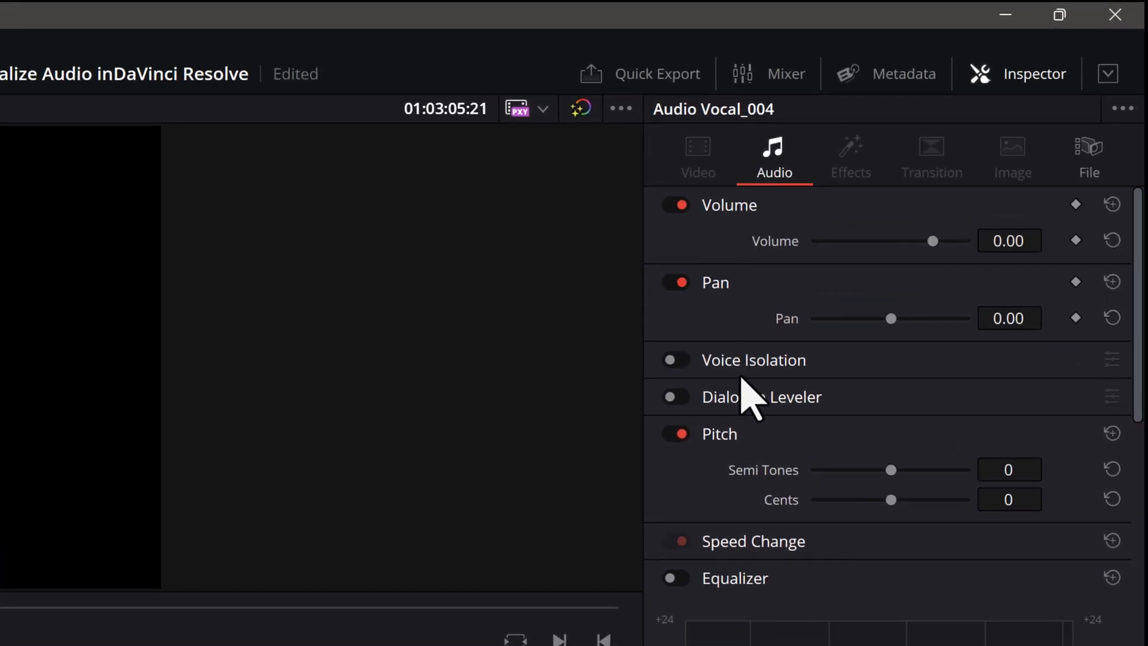
Enable Dialogue Leveler on Audio Vocal_004 with Optimize moderate levels mode and background reduction toggled
click(674, 396)
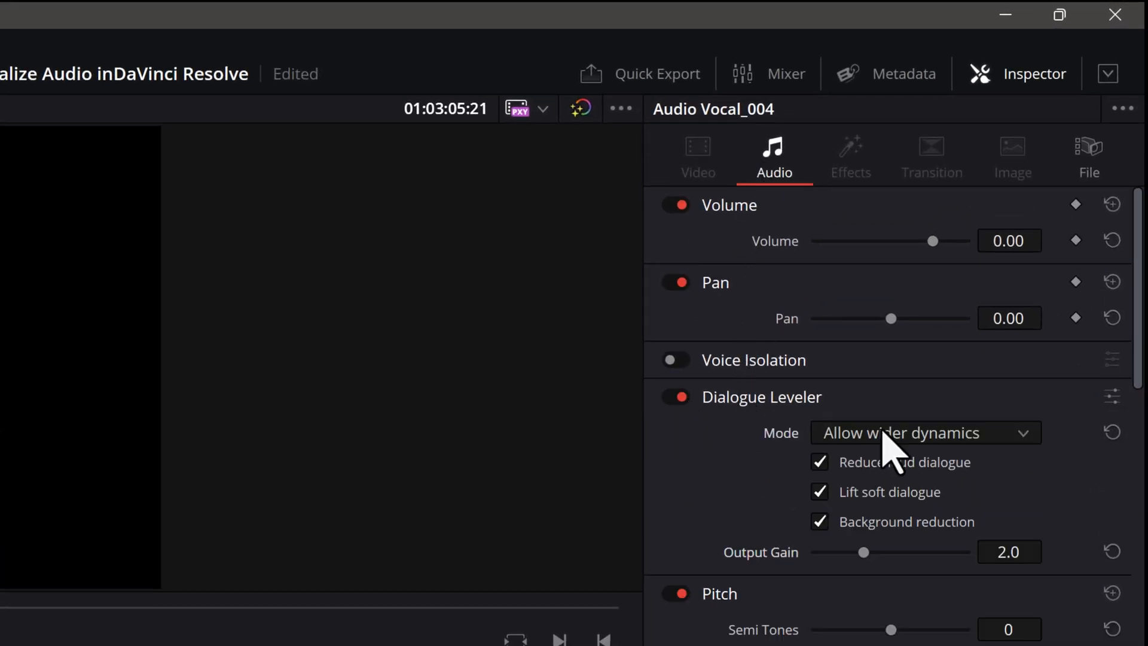
click(925, 432)
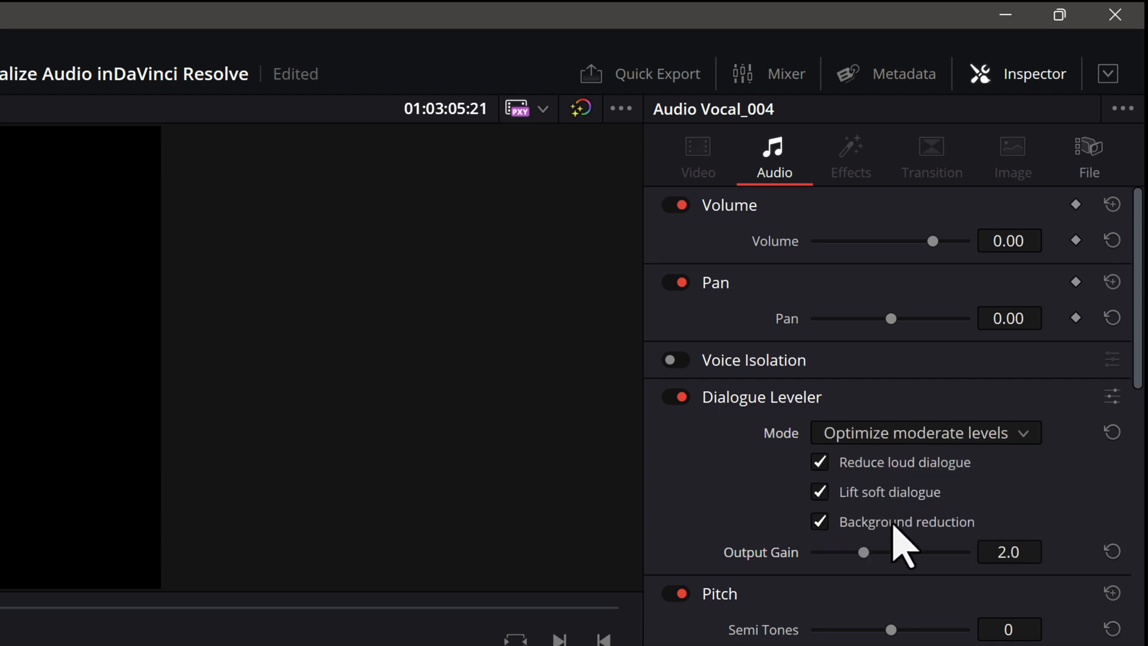
click(818, 521)
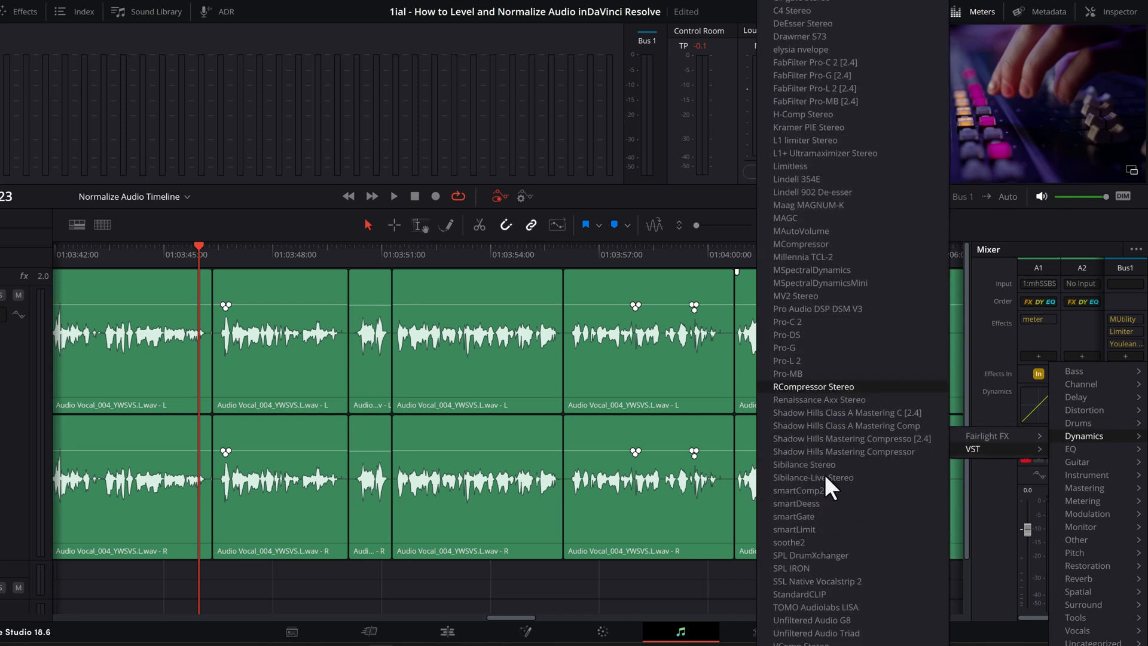
Add smart:comp 2 to the Audio Vocal track and choose a Vocals profile
click(797, 490)
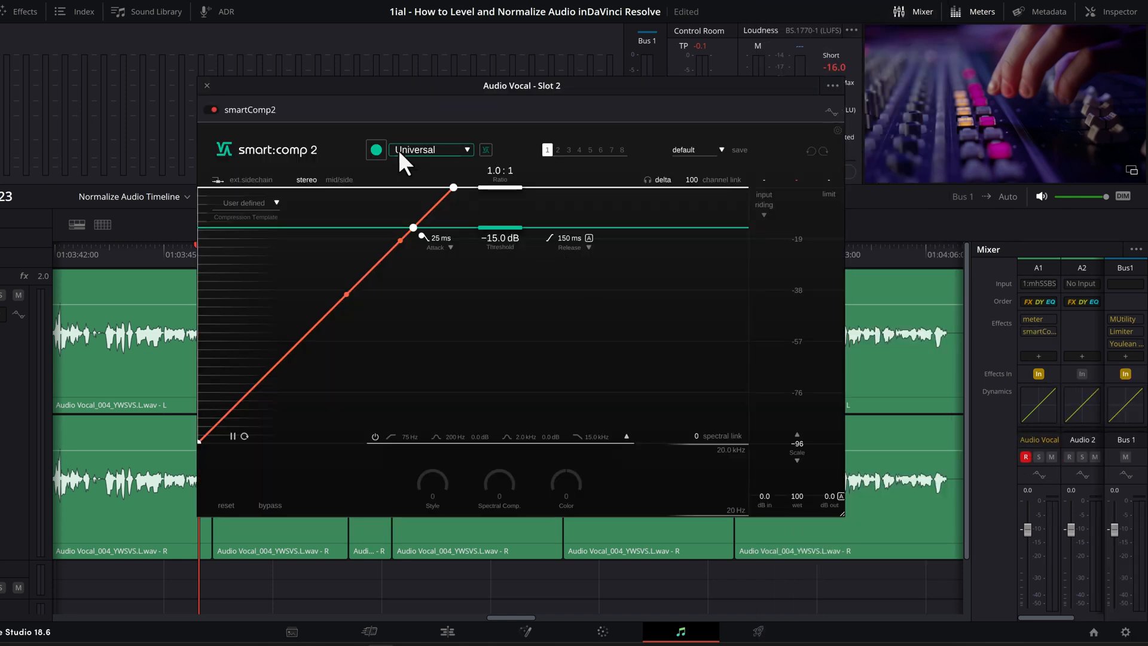
click(431, 149)
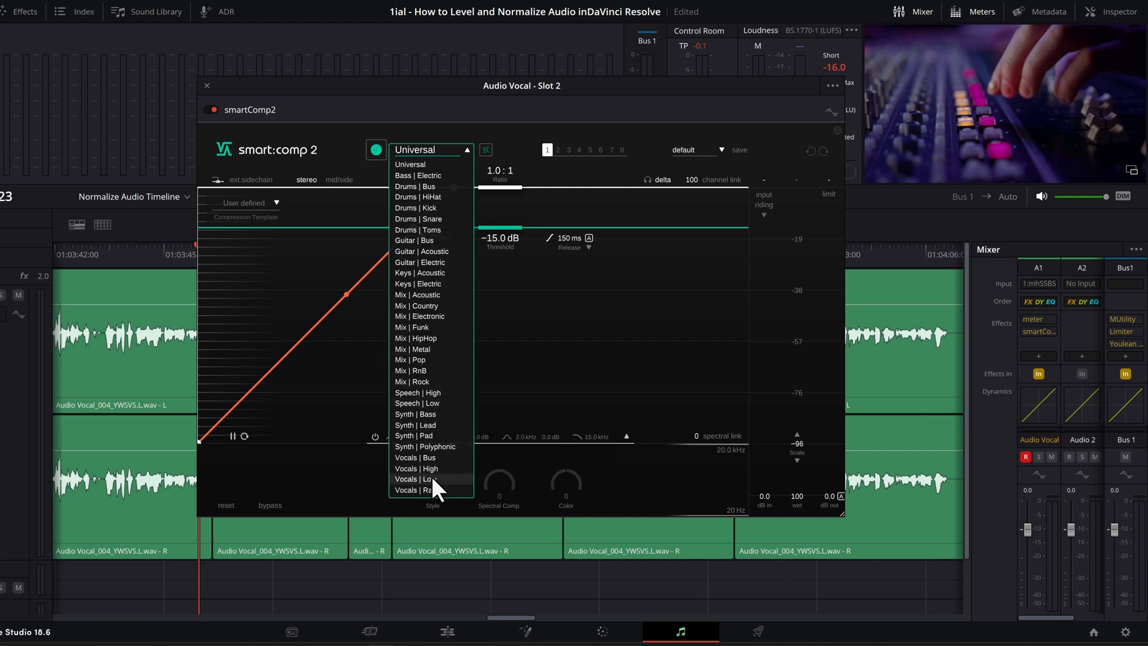
click(415, 479)
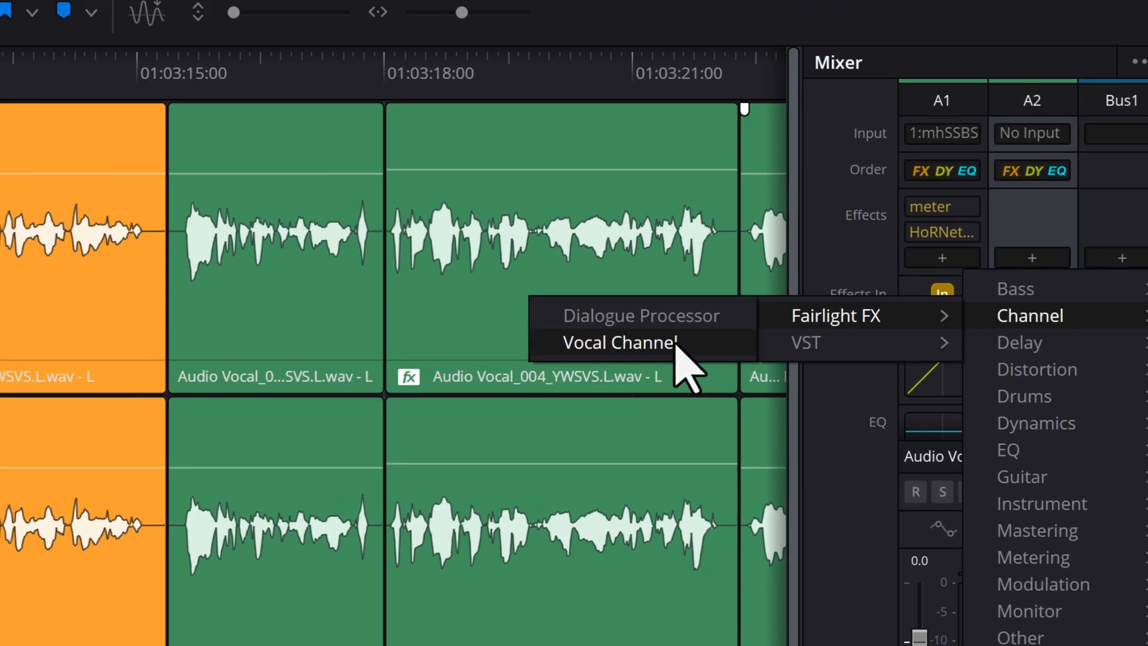
Add the Fairlight FX Vocal Channel effect to the track and browse mastering effects
click(618, 342)
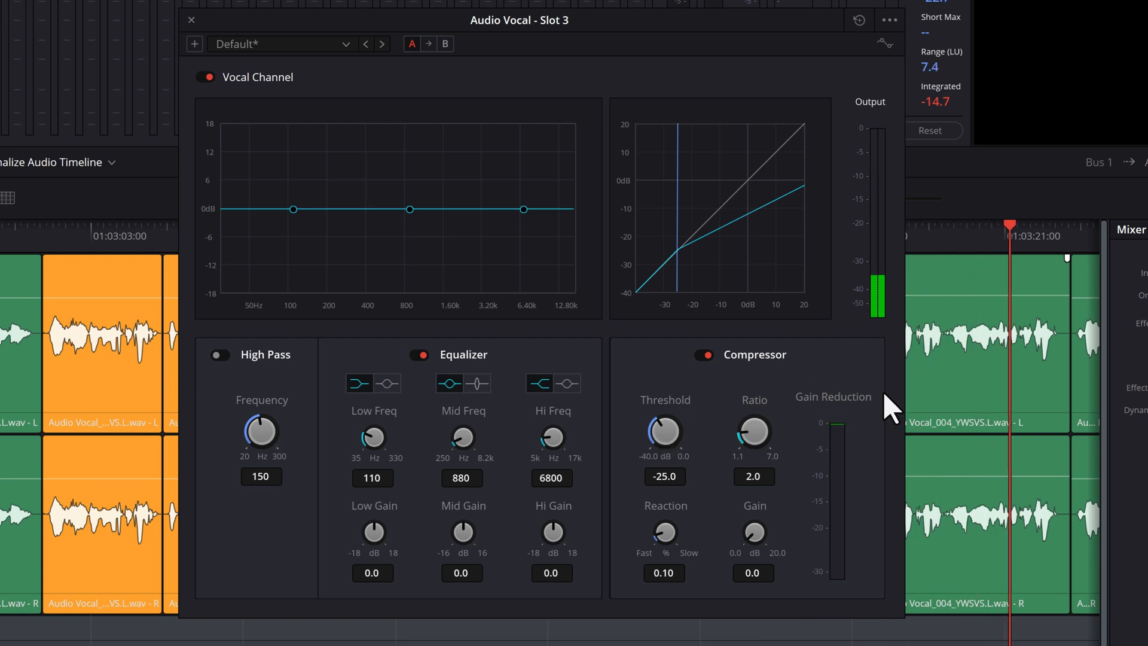
click(1043, 386)
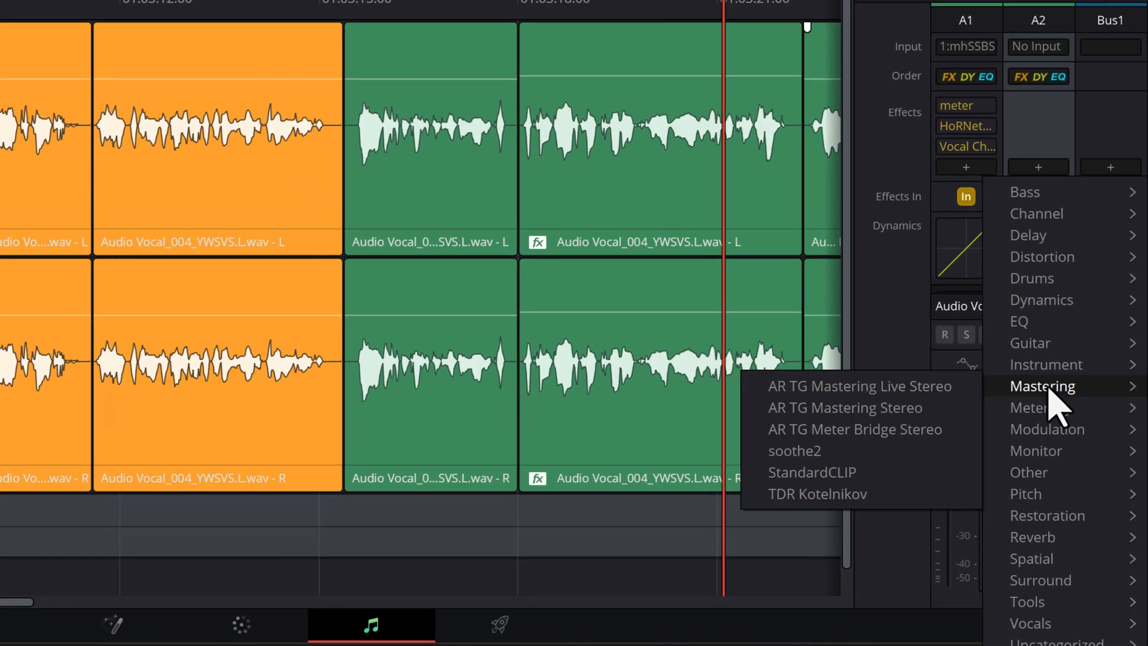
click(817, 494)
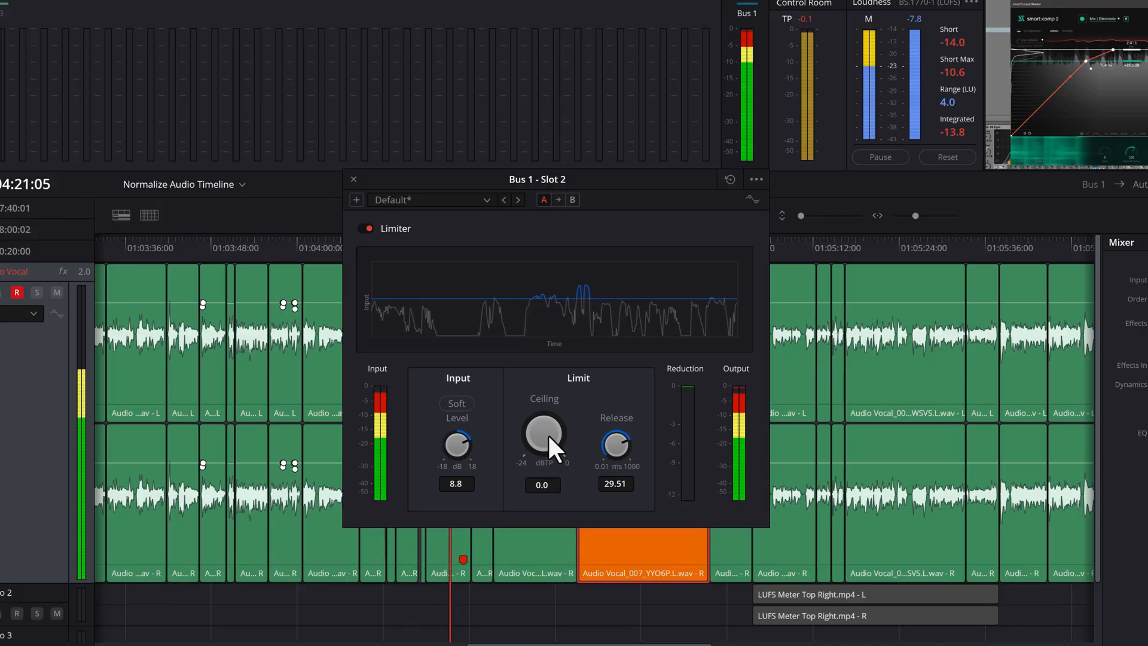
Set the Bus 1 limiter ceiling to -0.5 dBTP, then turn off render audio normalization
drag(543, 439, 543, 455)
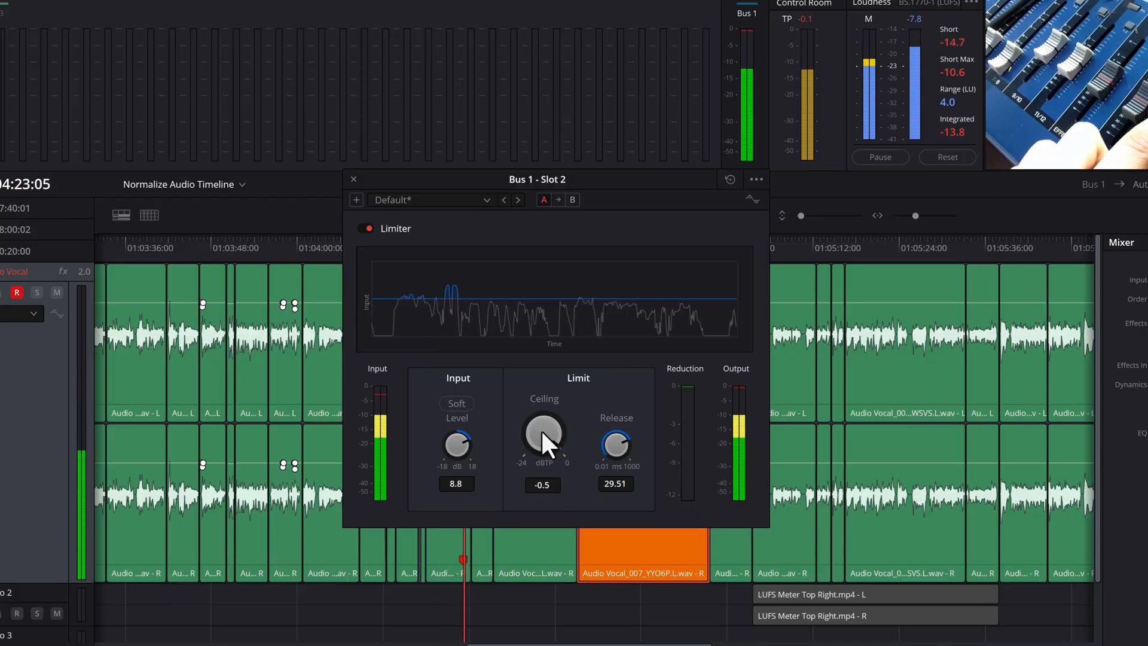
drag(544, 436, 544, 451)
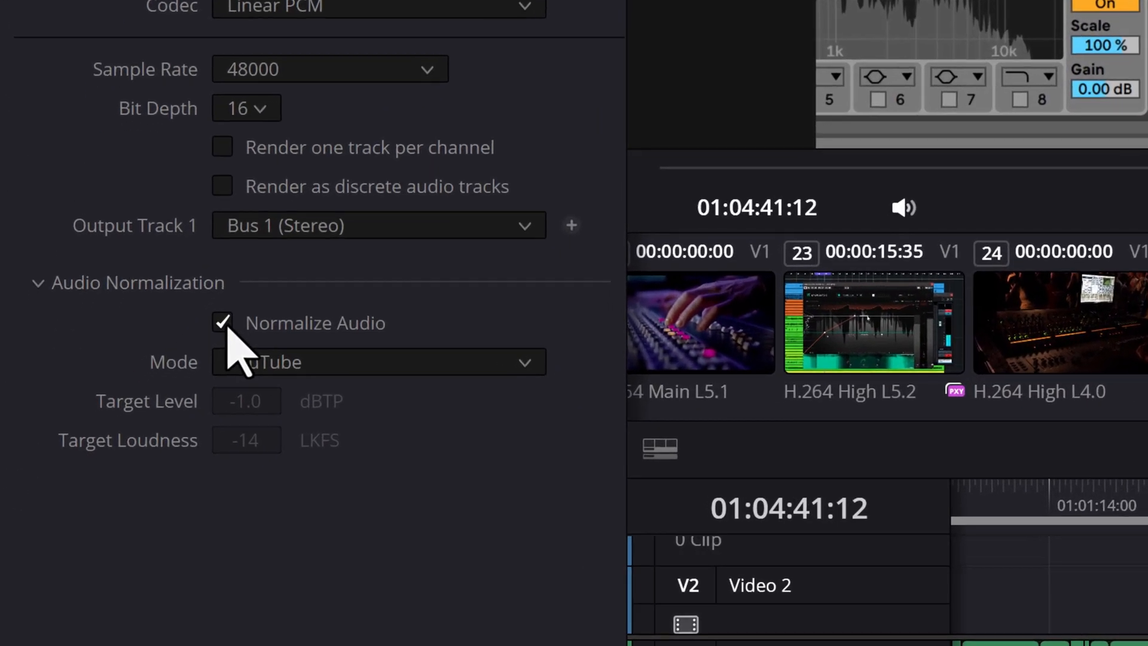
click(223, 323)
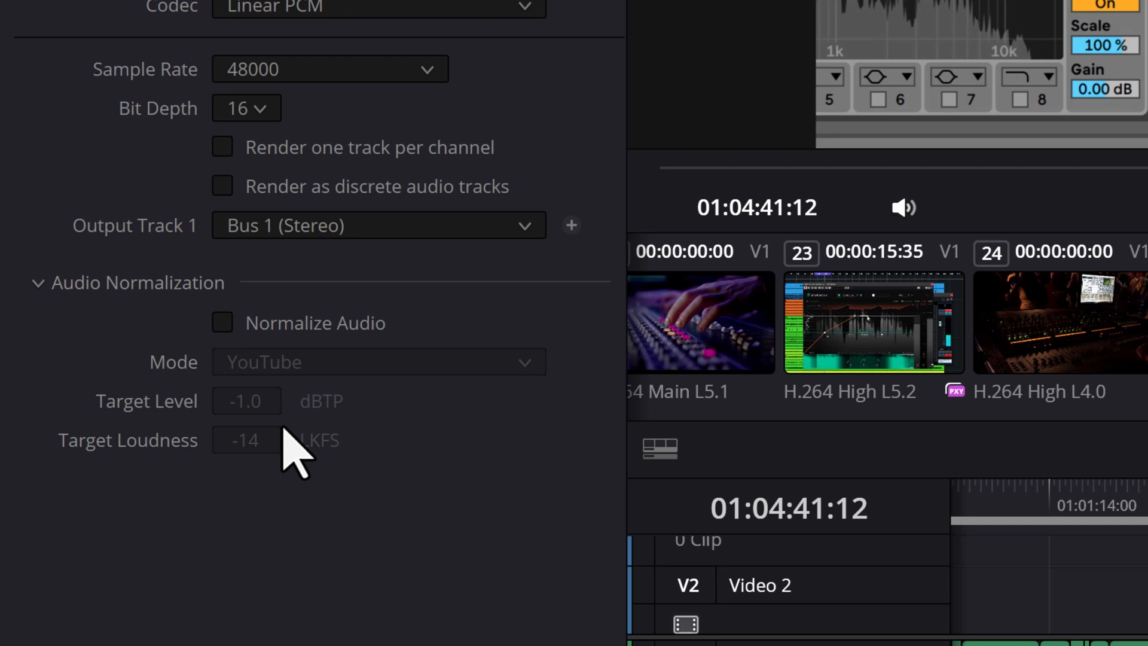
click(246, 400)
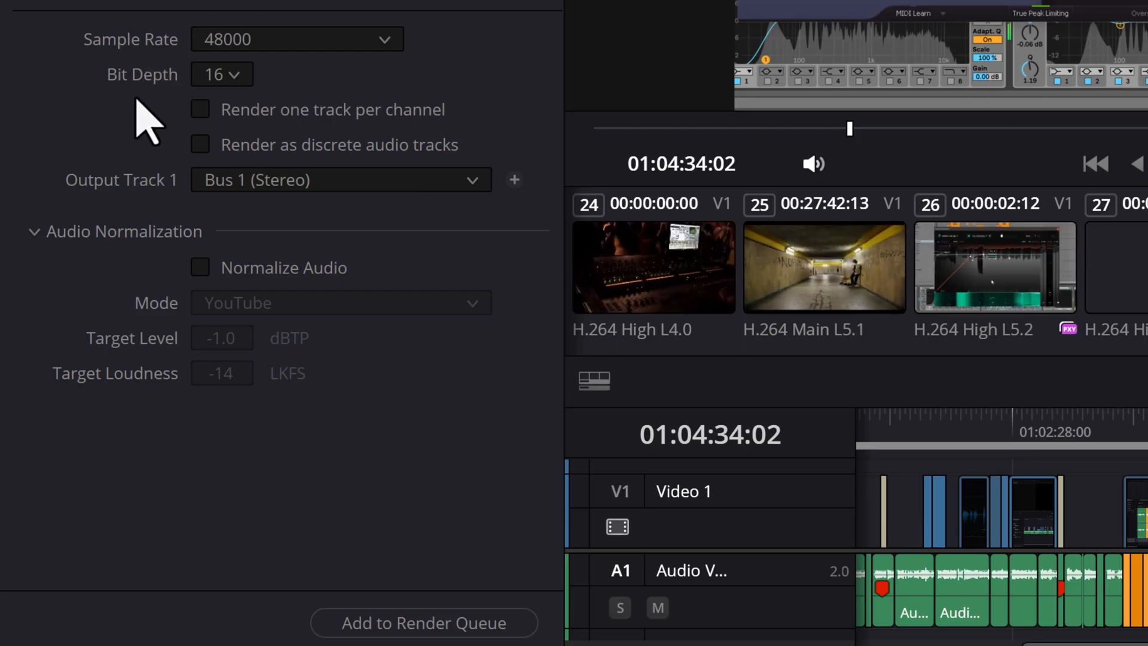
click(199, 266)
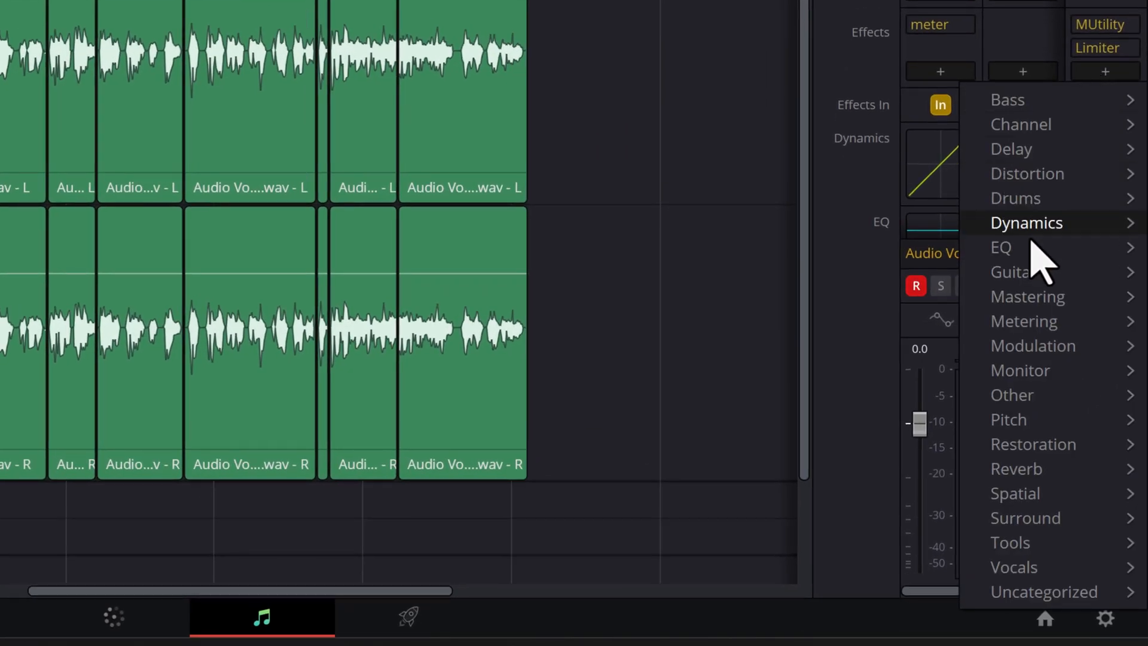
mouse_move(1024, 321)
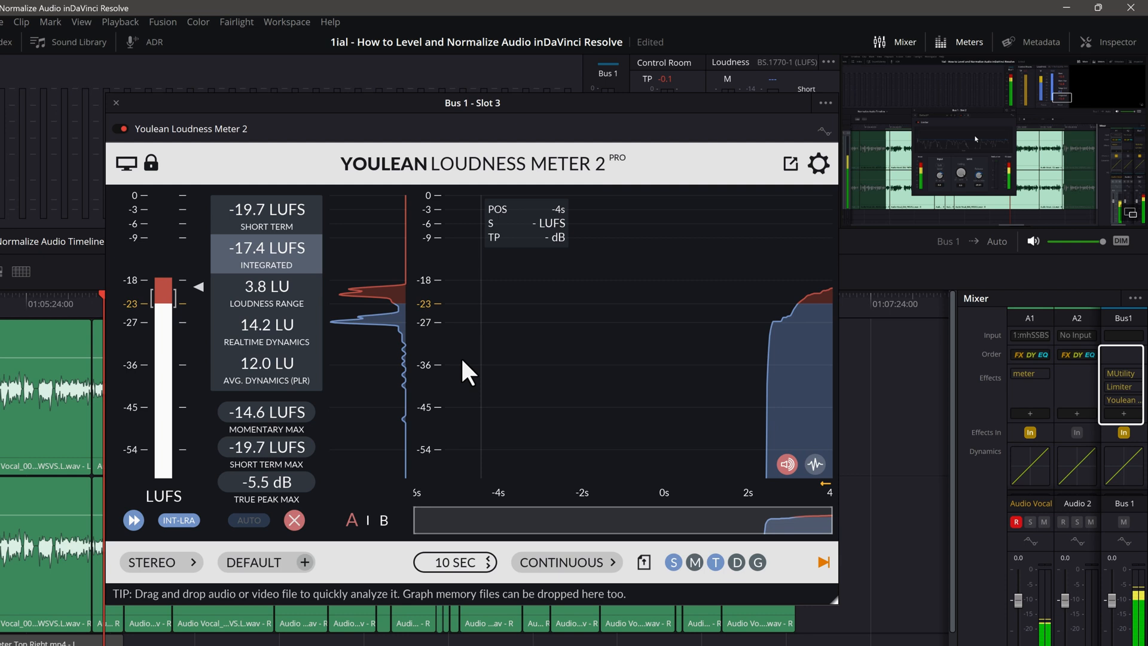
Set the Youlean Loudness Meter on Bus 1 to the YOUTUBE target preset
click(252, 562)
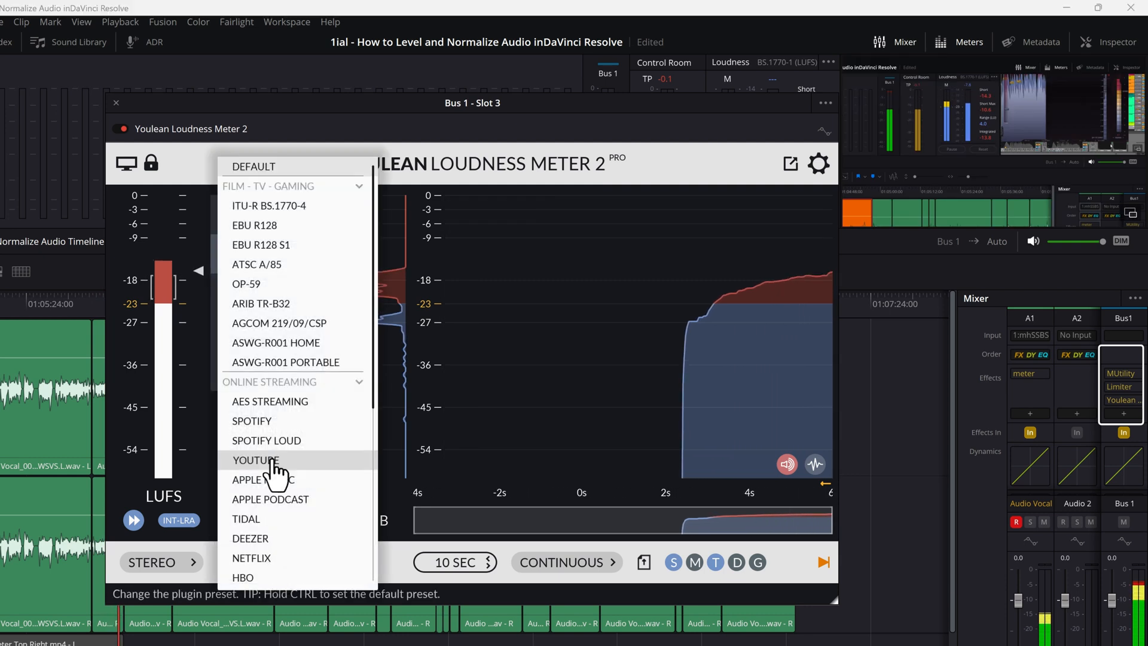
click(256, 460)
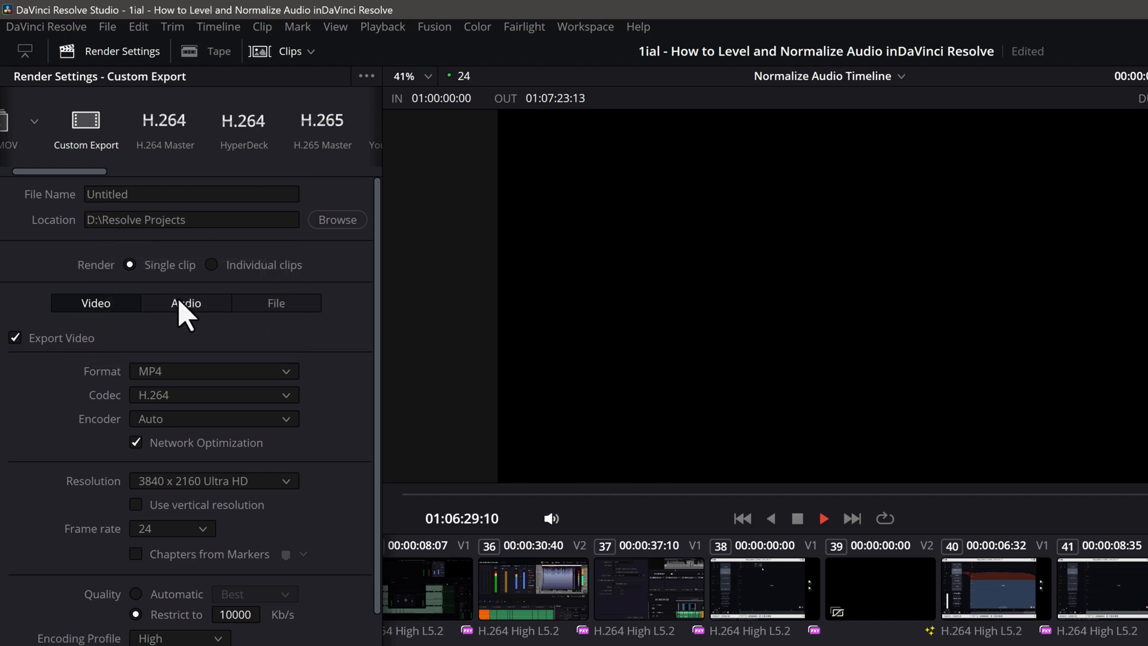
Enable Normalize Audio in the render audio options with the YouTube loudness target
click(185, 302)
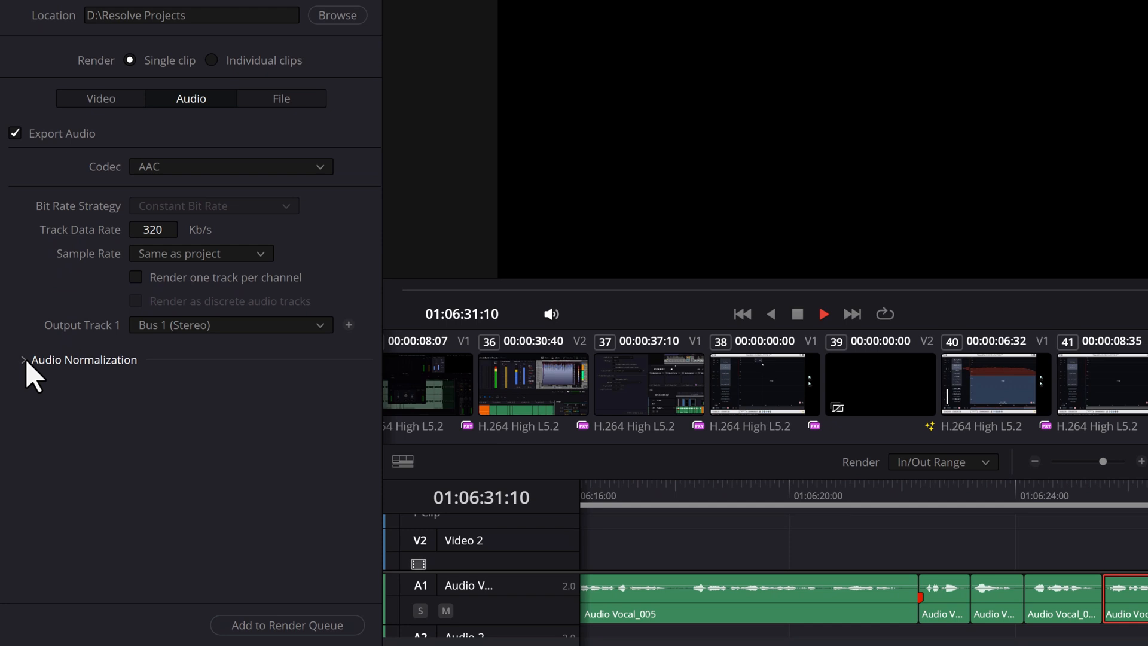
click(24, 361)
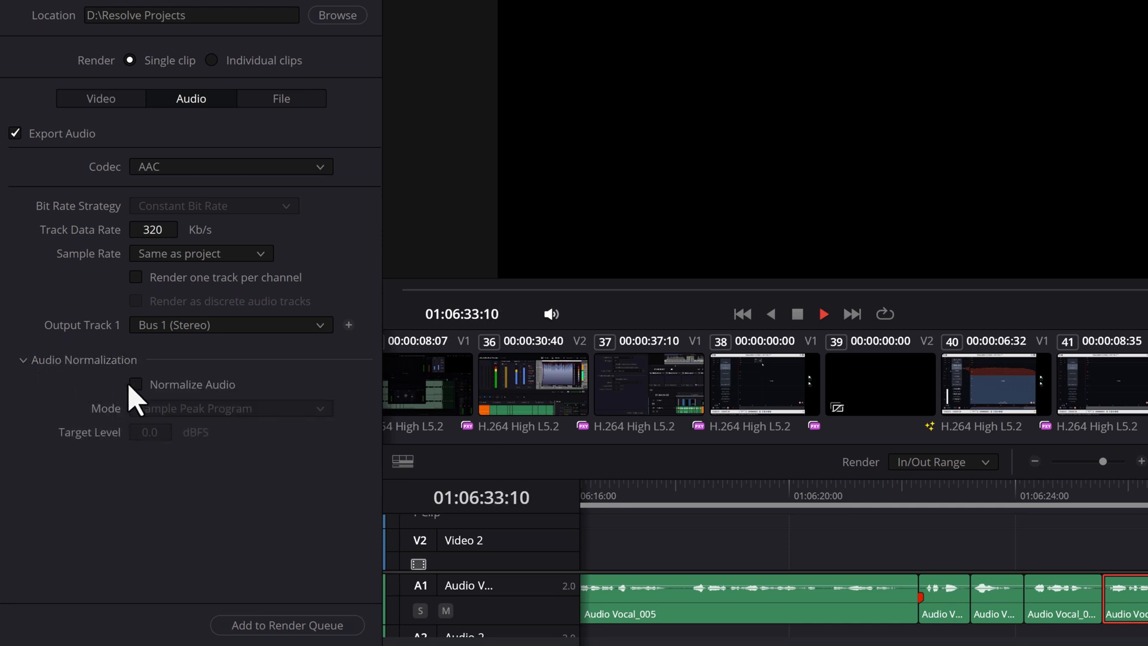
click(135, 384)
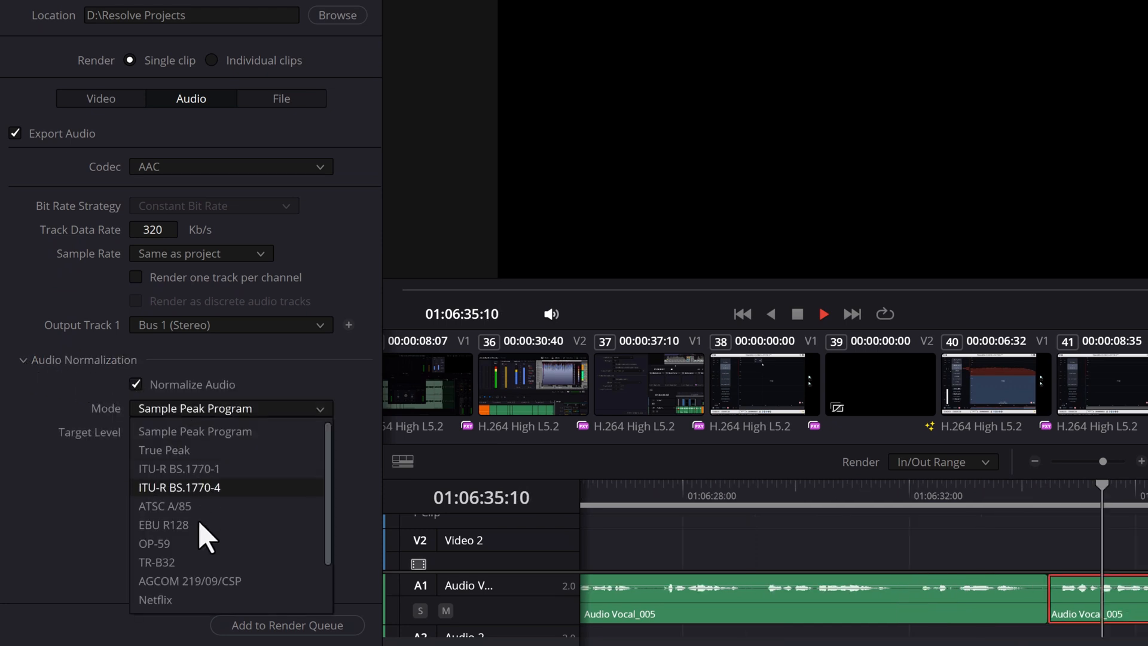
scroll(down, 3)
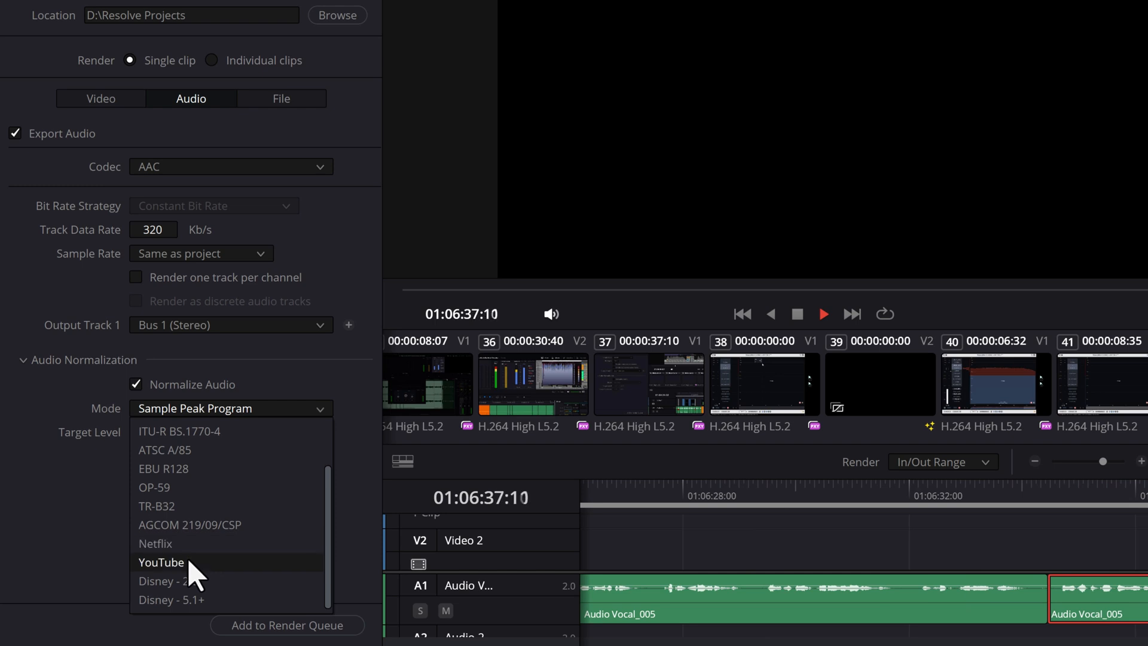
click(161, 563)
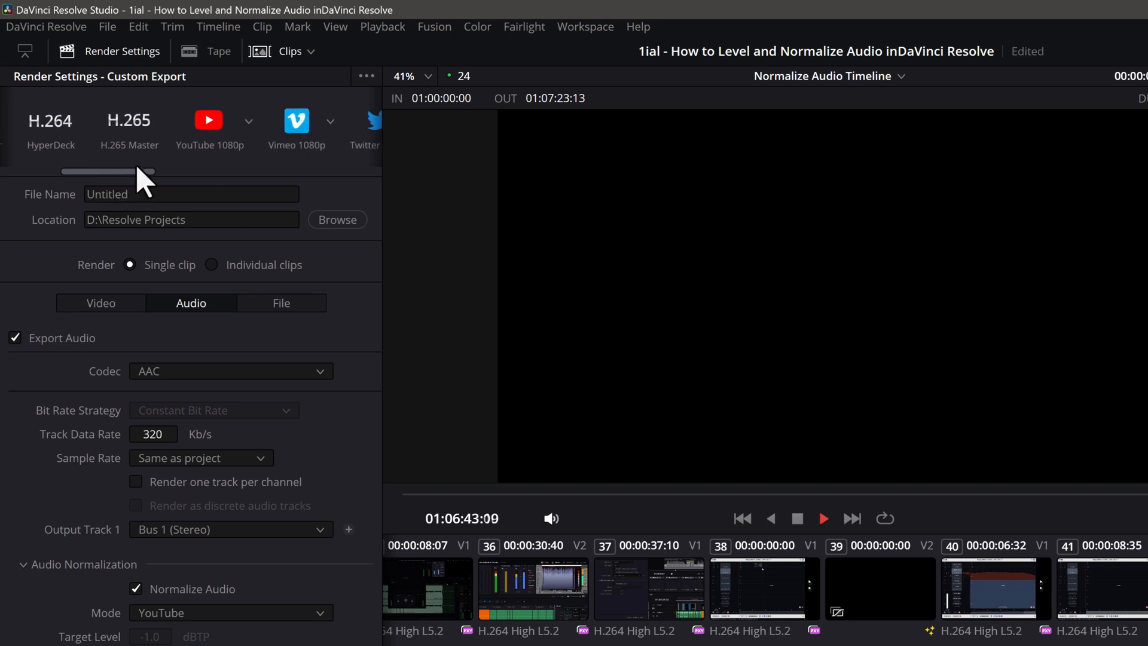
Select the YouTube 1080p preset with Normalize Audio on, direct upload off, and queue it
click(208, 120)
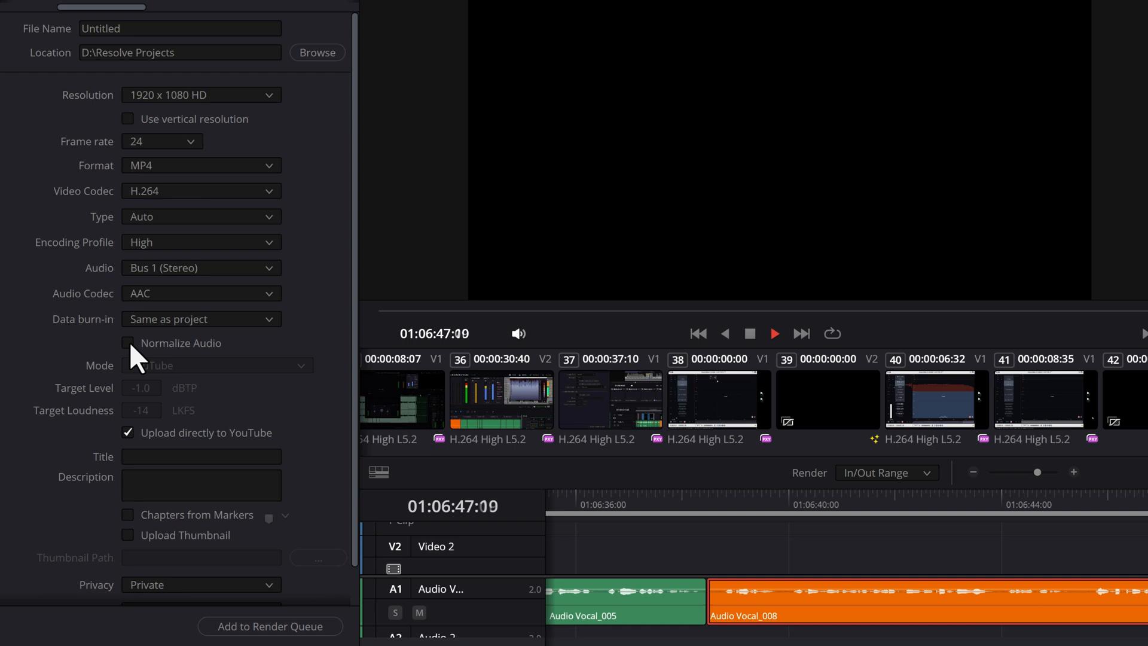
click(128, 344)
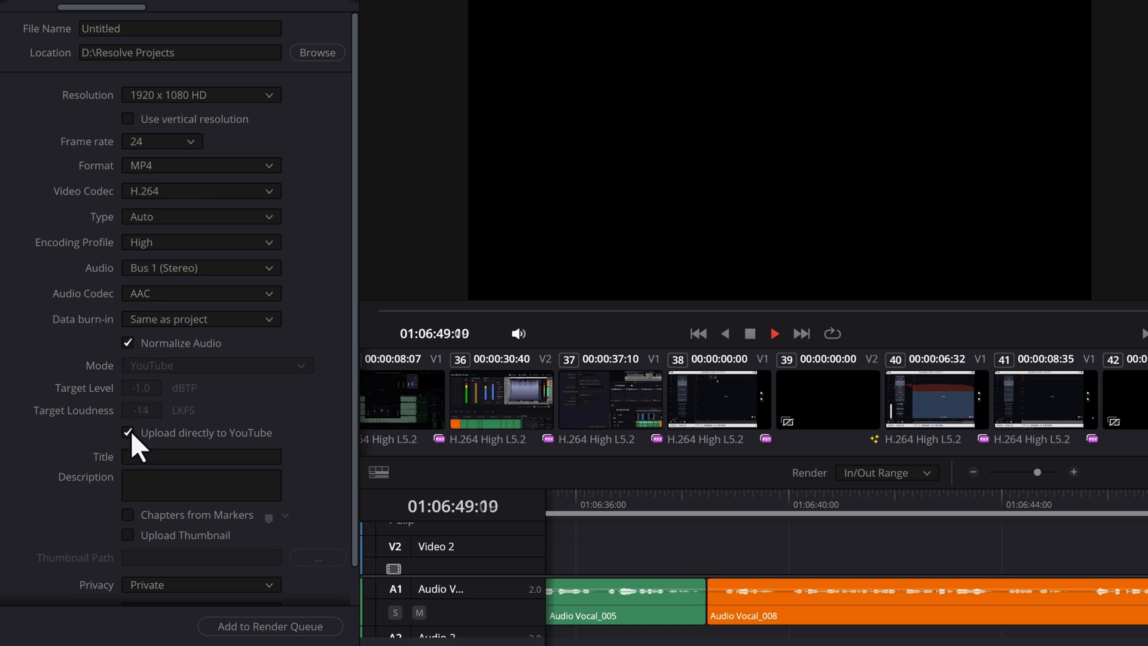
click(127, 433)
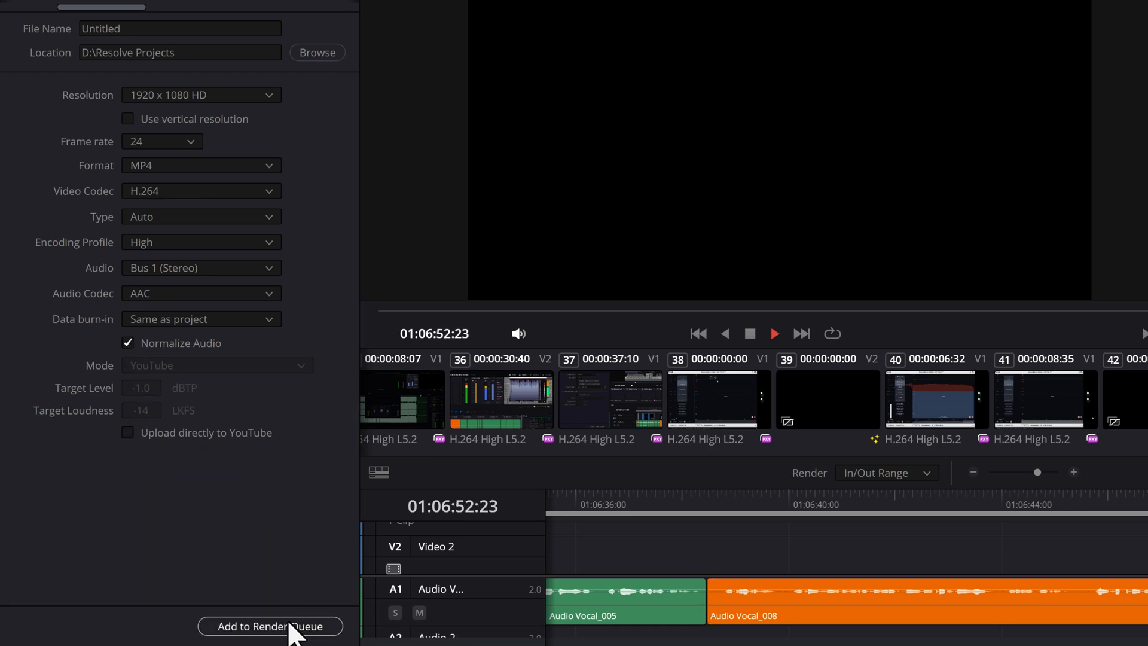
click(270, 625)
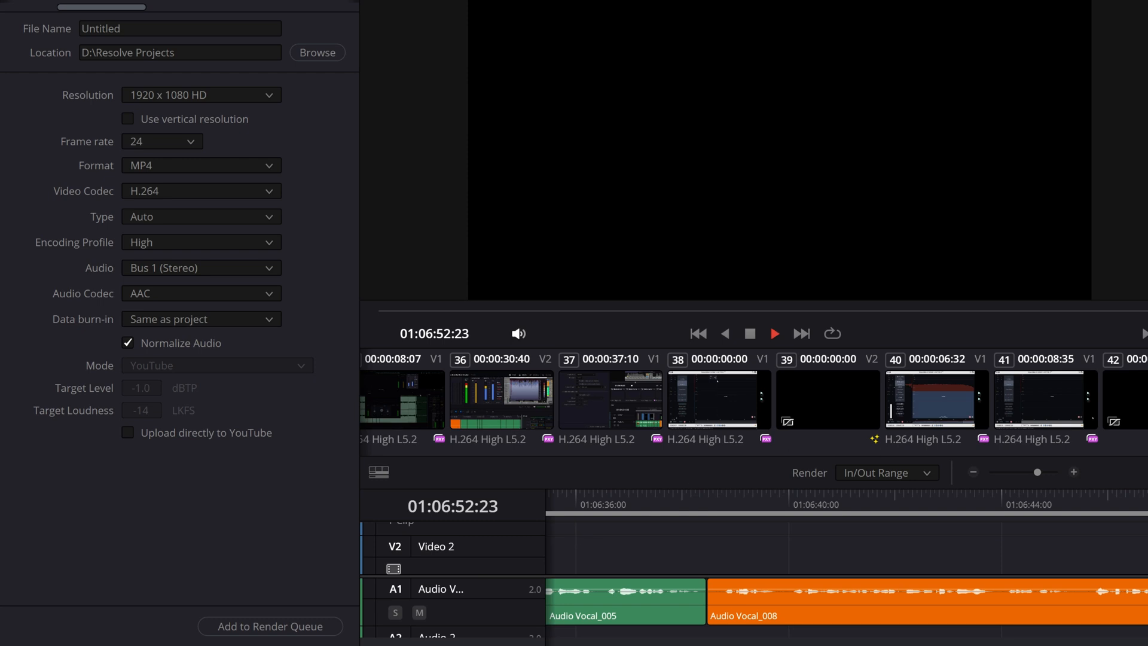